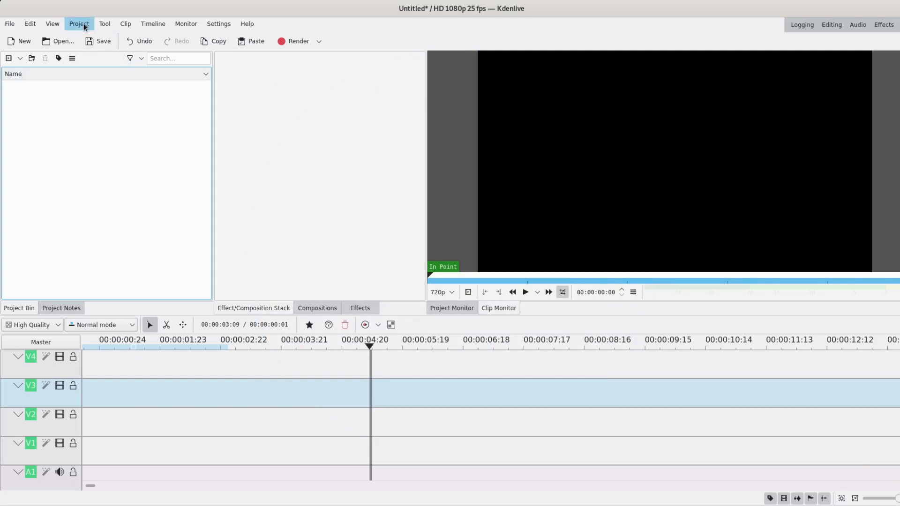
- Start creating a new yellow colour clip via Project > Add Color Clip
{"action": "left_click", "coordinate": [79, 23]}
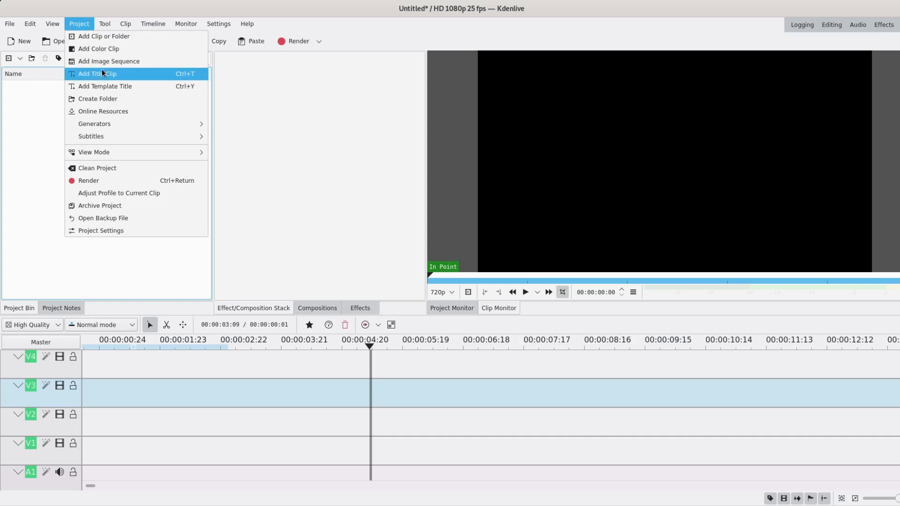
{"action": "left_click", "coordinate": [98, 49]}
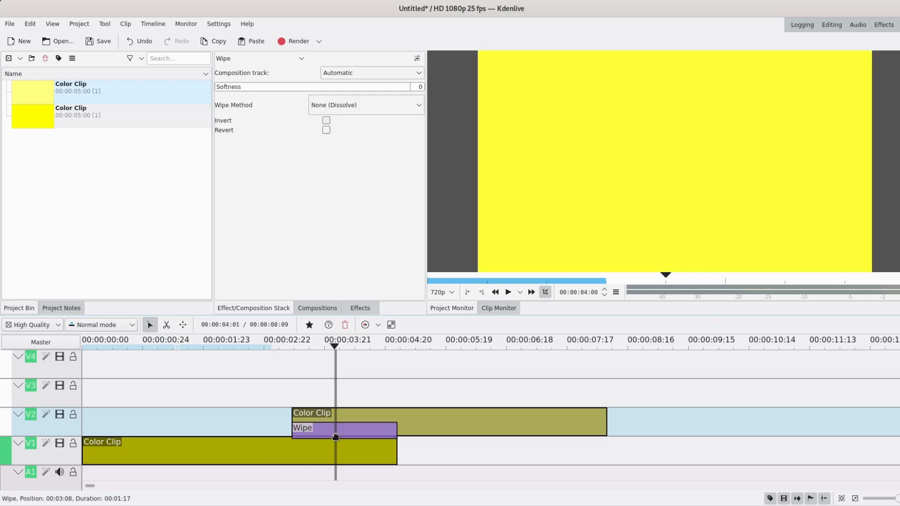
- Set the Wipe composition's Wipe Method to the clock_better.pgm pattern
{"action": "left_click", "coordinate": [366, 105]}
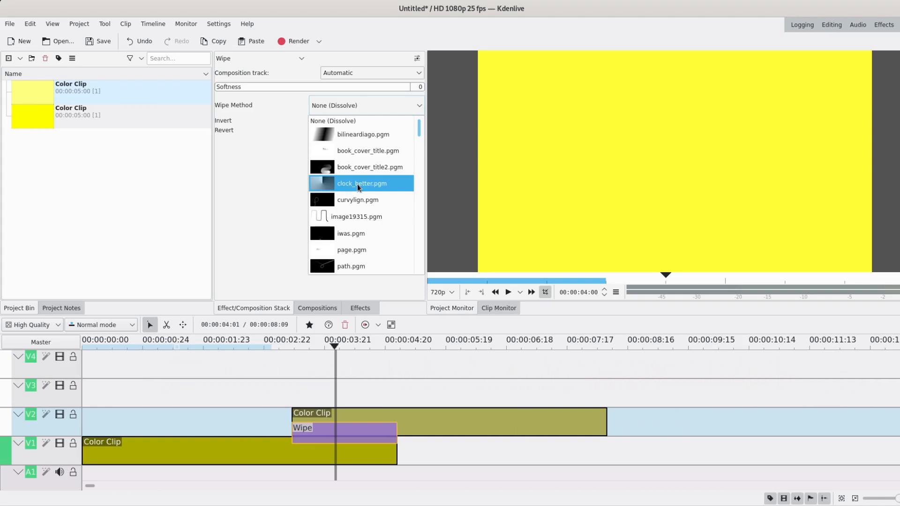
{"action": "left_click", "coordinate": [360, 183]}
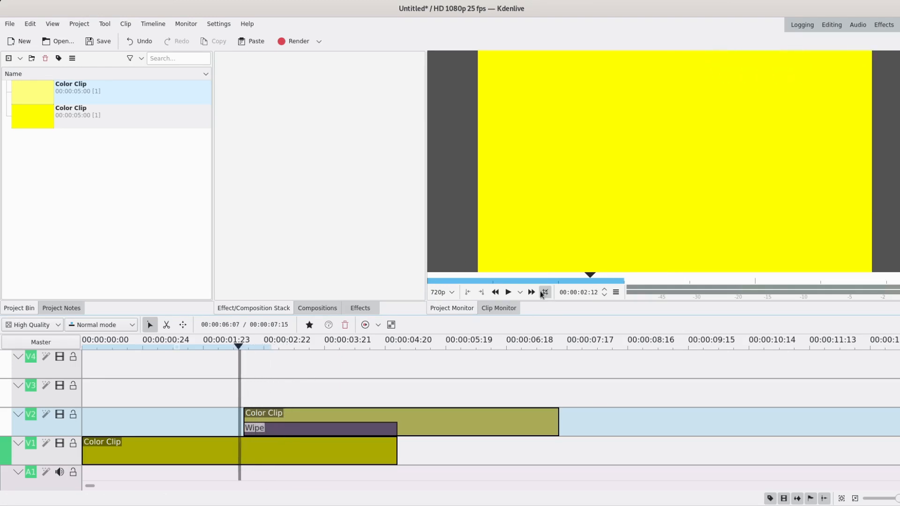
{"action": "left_click", "coordinate": [508, 292]}
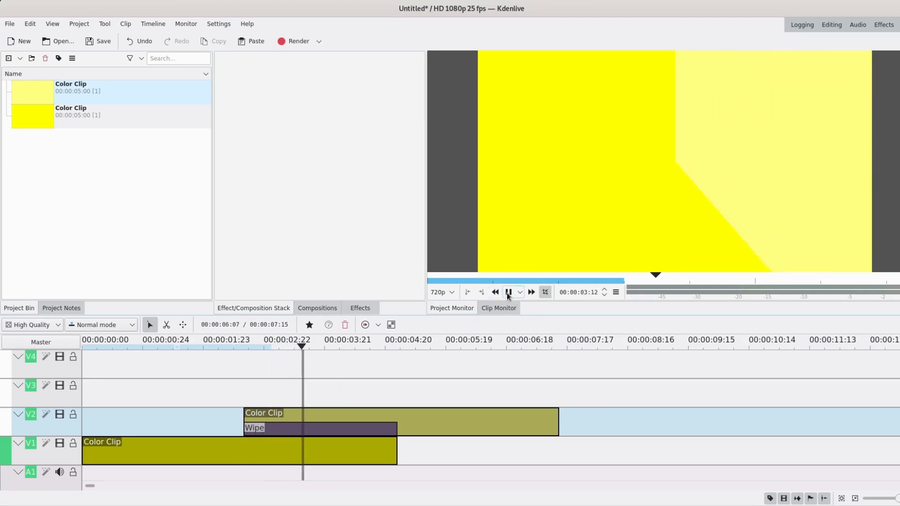
{"action": "left_click", "coordinate": [508, 293]}
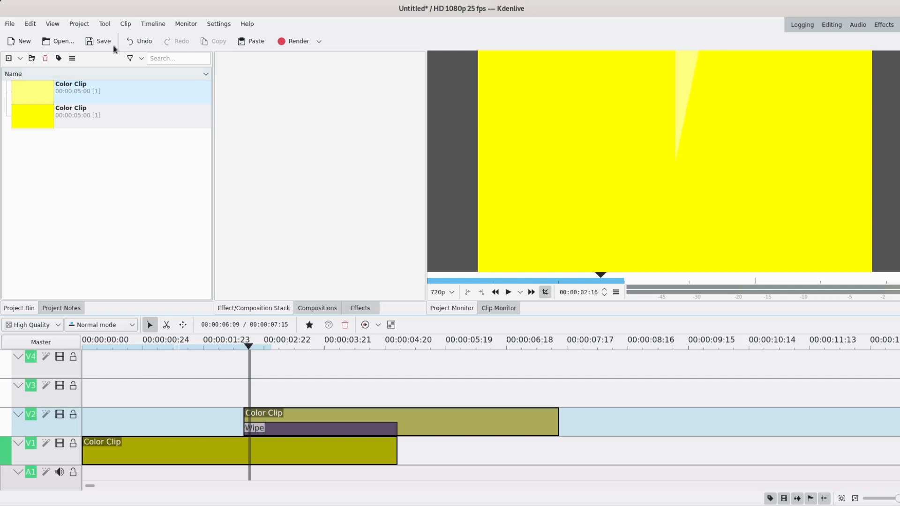
{"action": "mouse_move", "coordinate": [102, 77]}
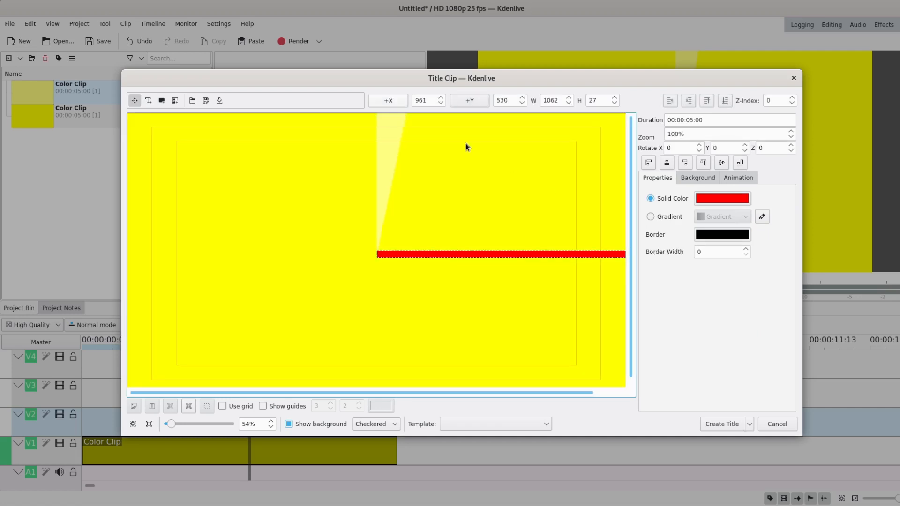
- Set the red bar to X 960 and H 20, then create the title clip
{"action": "left_click", "coordinate": [425, 100]}
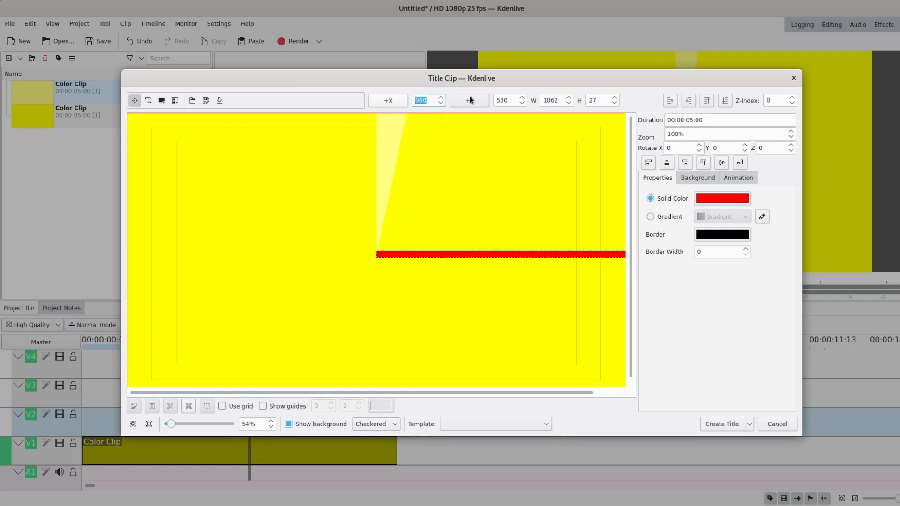
{"action": "left_click", "coordinate": [470, 100]}
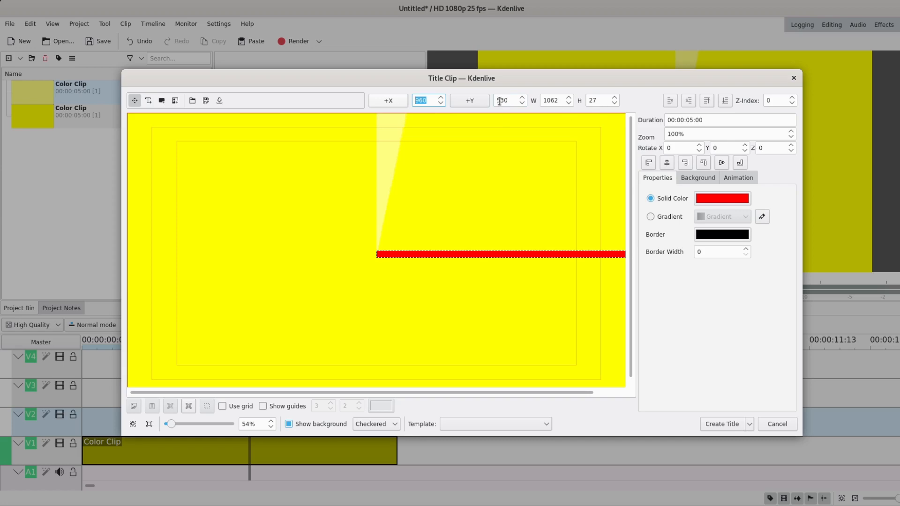
{"action": "left_click", "coordinate": [520, 98]}
{"action": "type", "text": "20"}
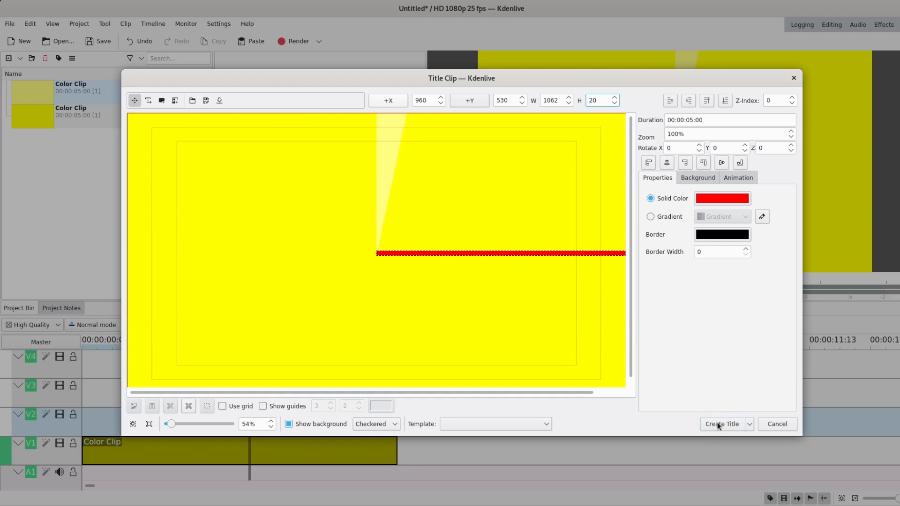
{"action": "left_click", "coordinate": [723, 424]}
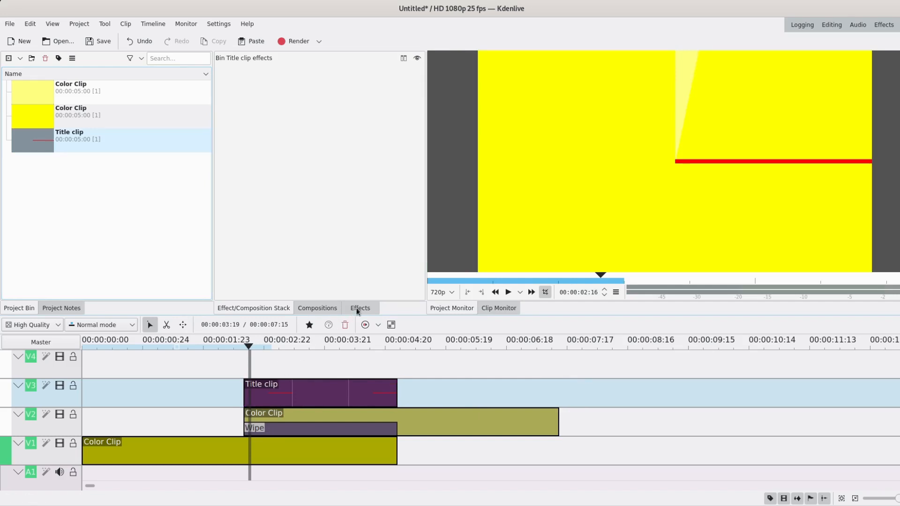
- Find Transform among the effects ('trans') and apply it to the red-hand title clip
{"action": "left_click", "coordinate": [359, 307]}
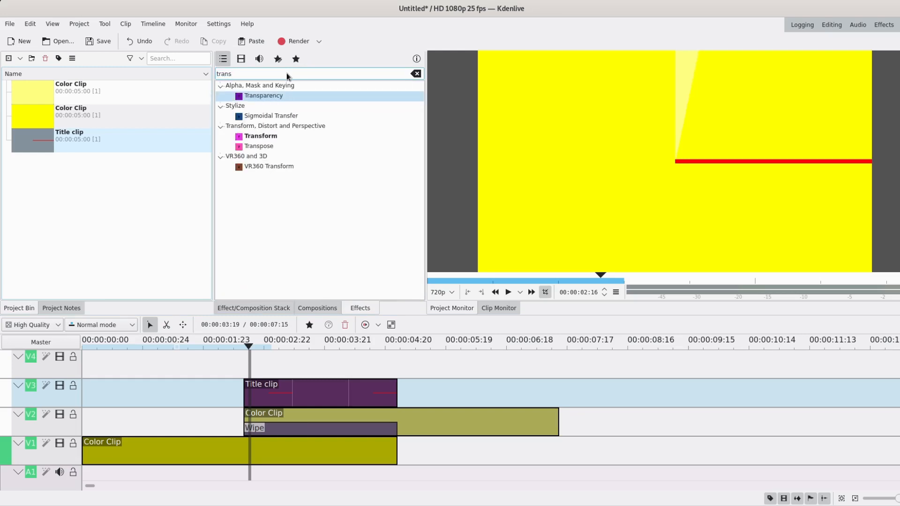
{"action": "left_click", "coordinate": [260, 135]}
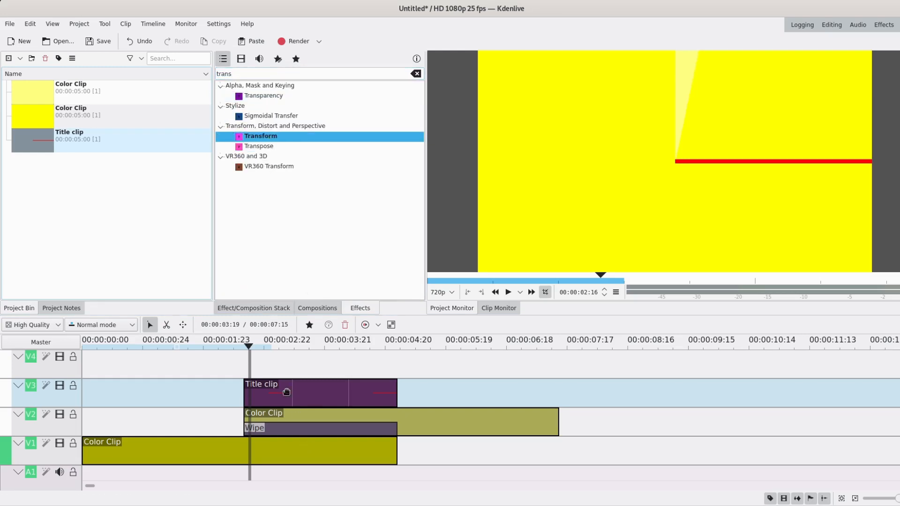
{"action": "double_click", "coordinate": [260, 136]}
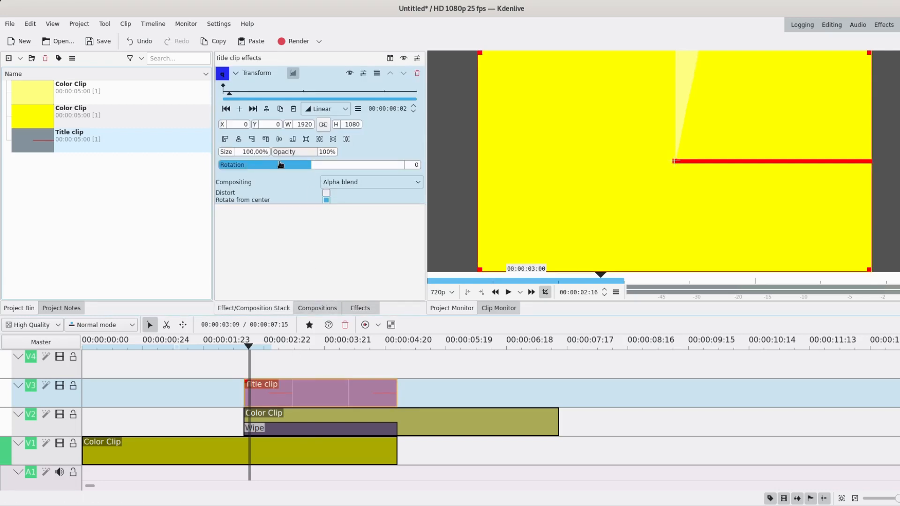
- Drag the Transform Rotation to -90 so the red hand points straight up
{"action": "left_click_drag", "start_coordinate": [280, 164], "coordinate": [319, 165]}
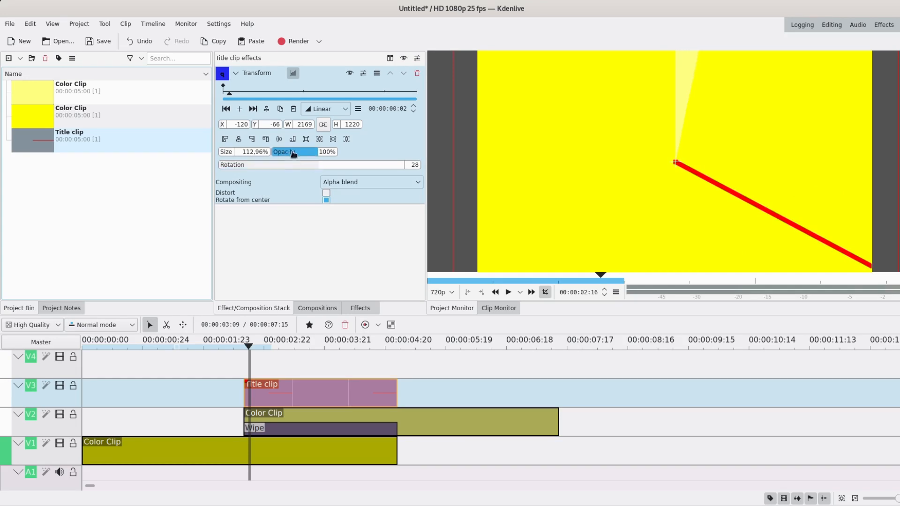
{"action": "mouse_move", "coordinate": [305, 169]}
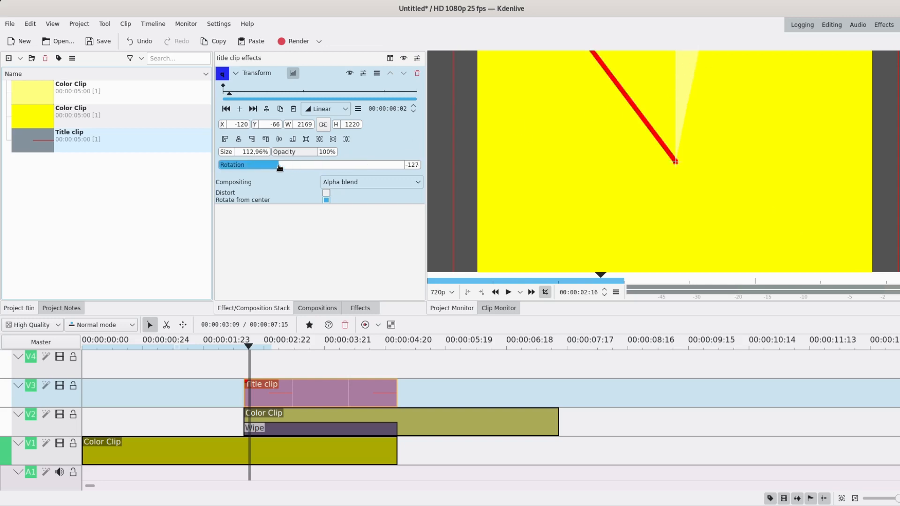
{"action": "left_click_drag", "start_coordinate": [279, 165], "coordinate": [293, 165]}
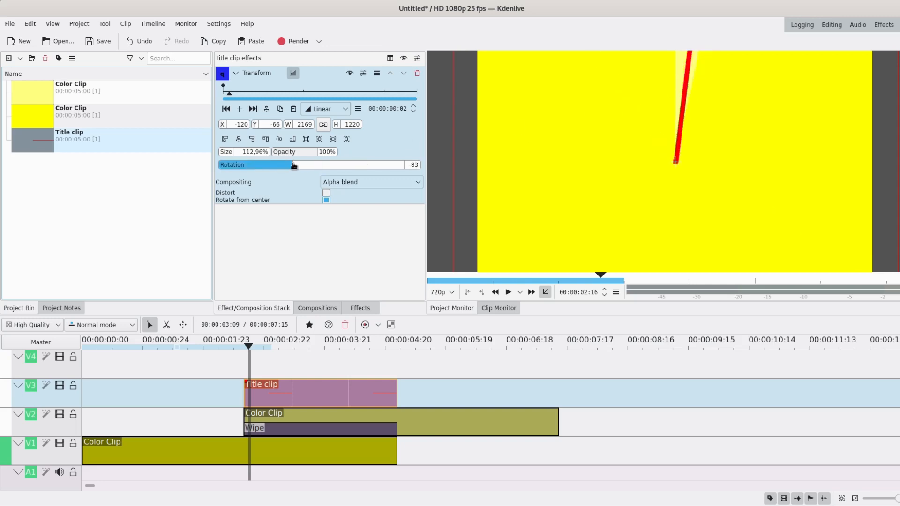
{"action": "left_click_drag", "start_coordinate": [292, 165], "coordinate": [286, 165]}
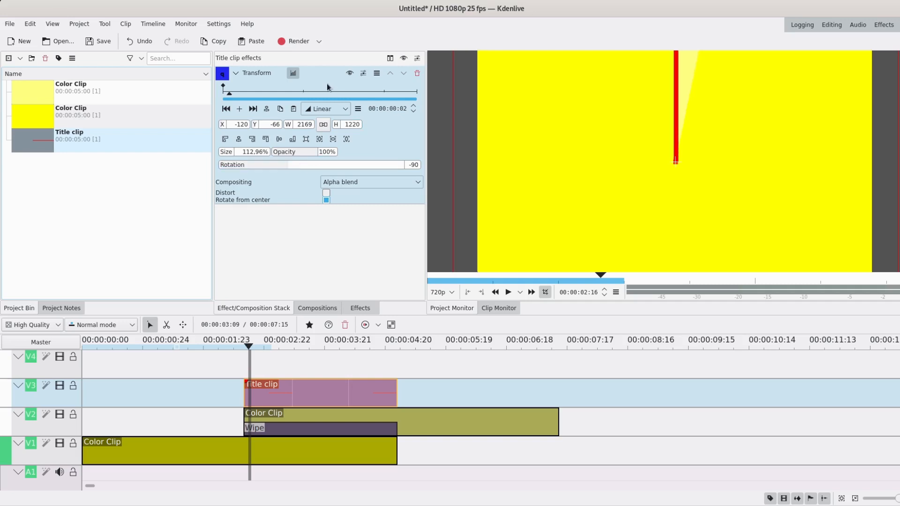
- Add an end keyframe with Rotation 270 and Smooth interpolation, then deselect the title
{"action": "left_click", "coordinate": [239, 109]}
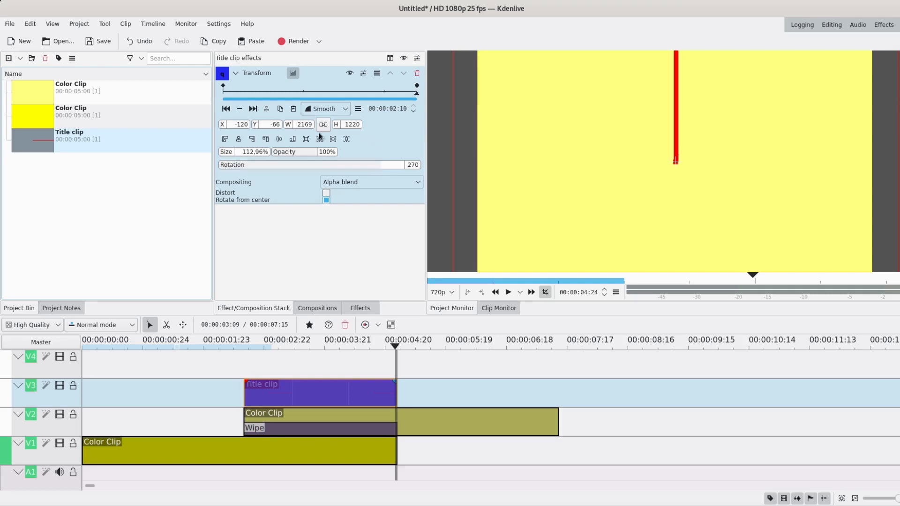
{"action": "mouse_move", "coordinate": [406, 147]}
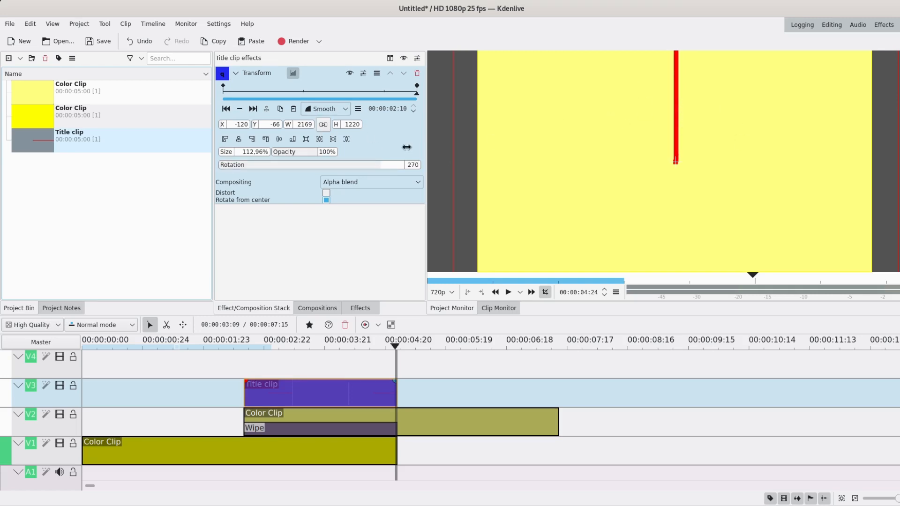
{"action": "left_click", "coordinate": [325, 109]}
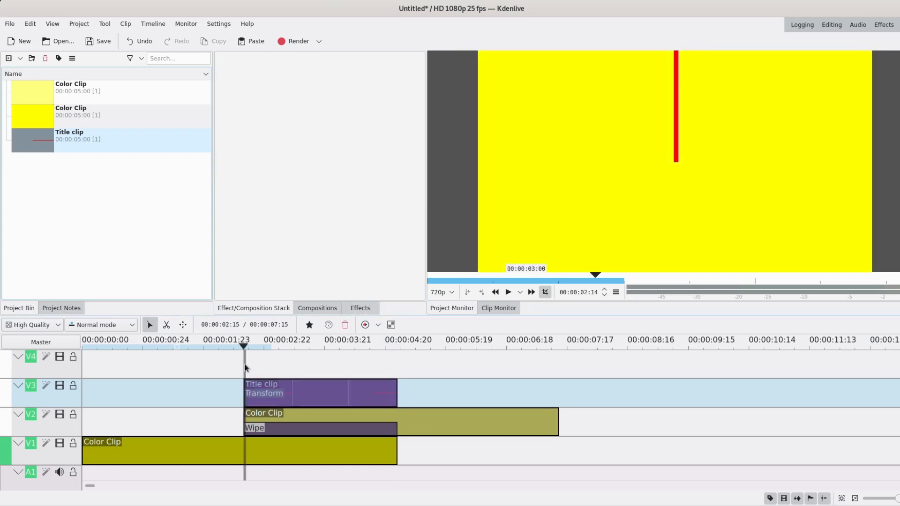
- Preview the hand rotating over the clock wipe, then select the Wipe composition to show its settings
{"action": "left_click", "coordinate": [509, 292]}
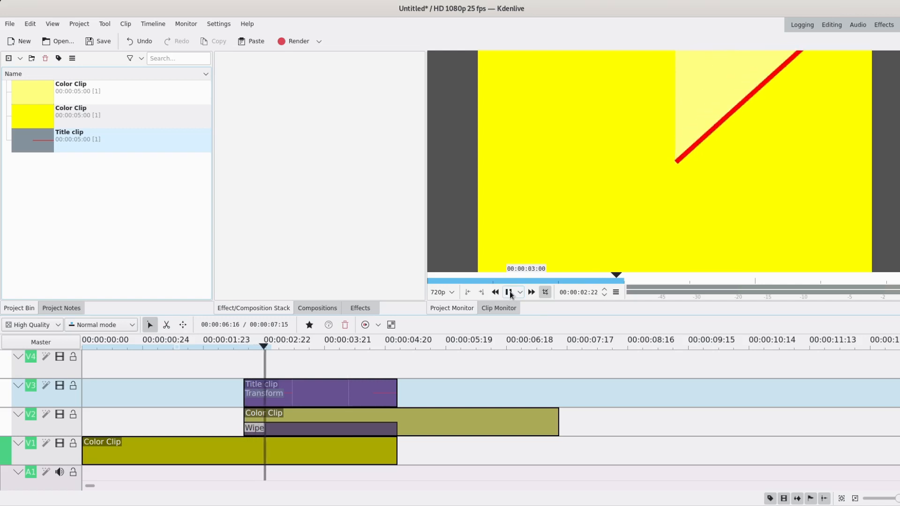
{"action": "left_click", "coordinate": [510, 293]}
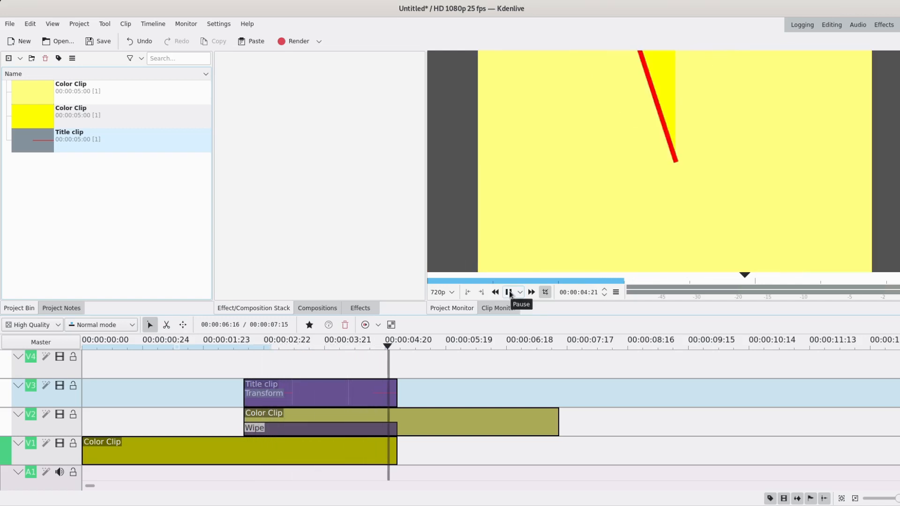
{"action": "left_click", "coordinate": [508, 292]}
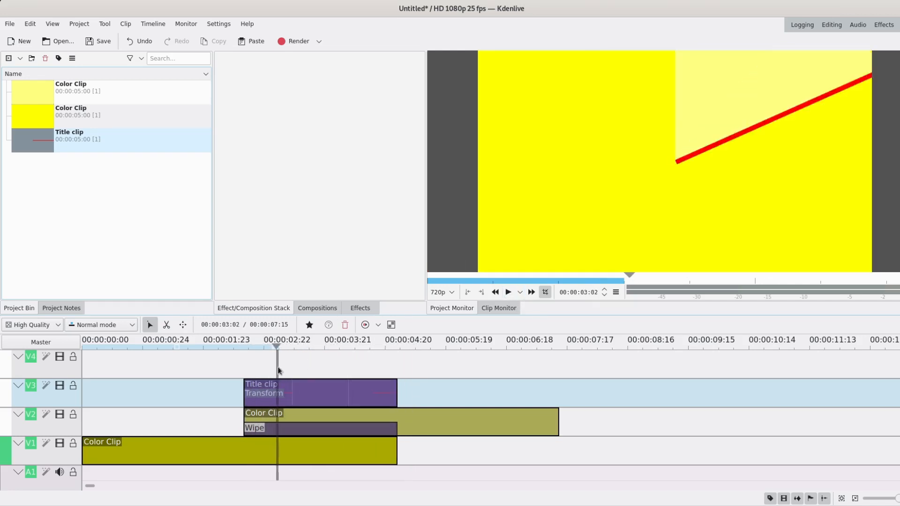
{"action": "left_click", "coordinate": [342, 339]}
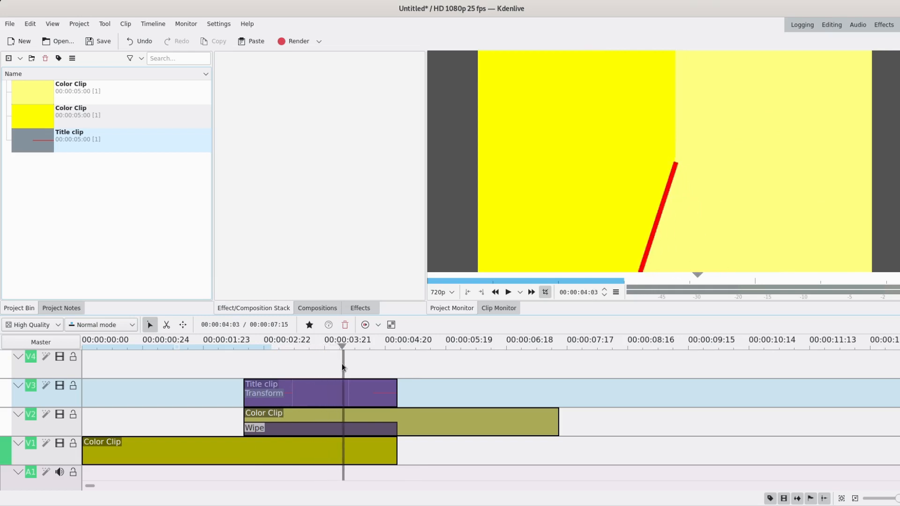
{"action": "left_click", "coordinate": [507, 292]}
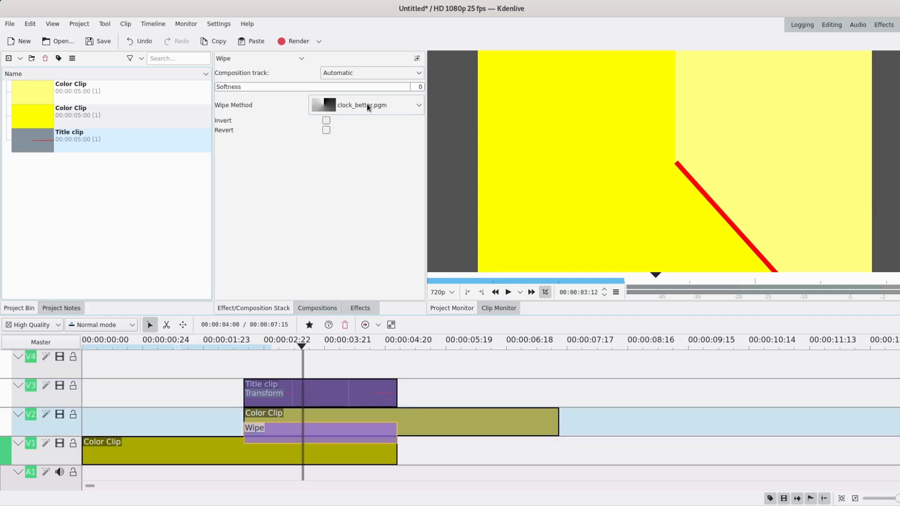
- Change the Wipe Method from clock_better to the plain clock.pgm pattern
{"action": "left_click", "coordinate": [368, 105]}
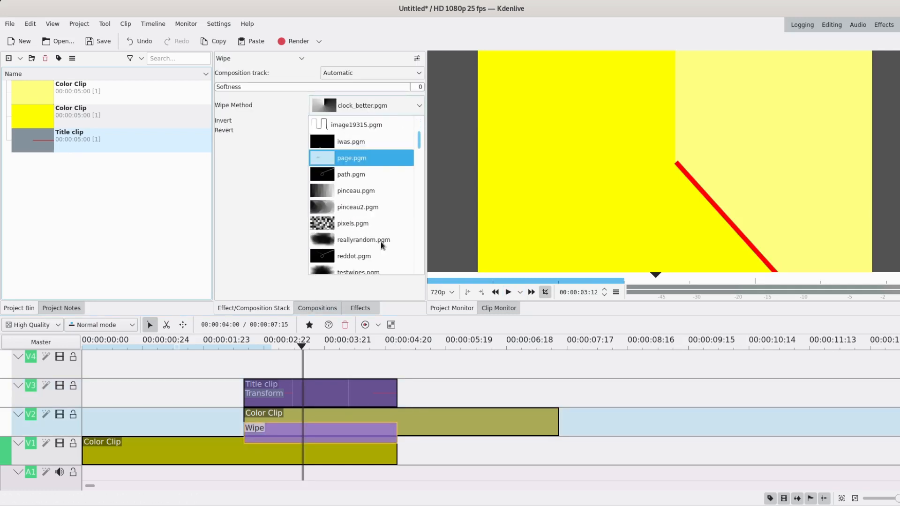
{"action": "scroll", "scroll_direction": "down", "scroll_amount": 3}
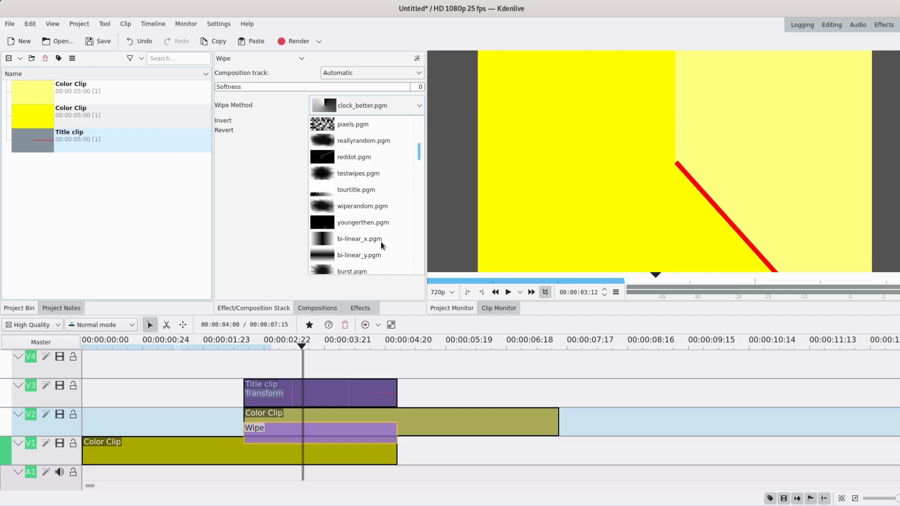
{"action": "left_click", "coordinate": [361, 105]}
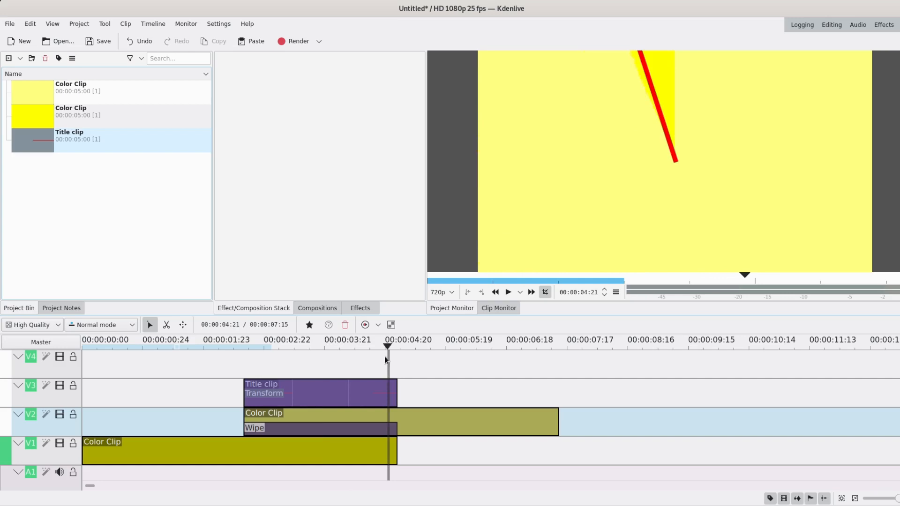
- Reselect the Wipe composition and confirm its wipe pattern from the list
{"action": "left_click", "coordinate": [325, 428]}
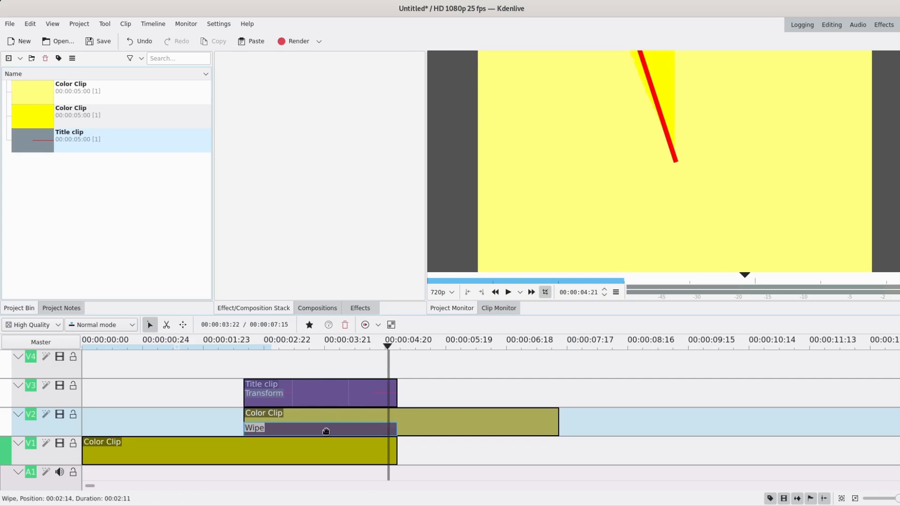
{"action": "left_click", "coordinate": [365, 105]}
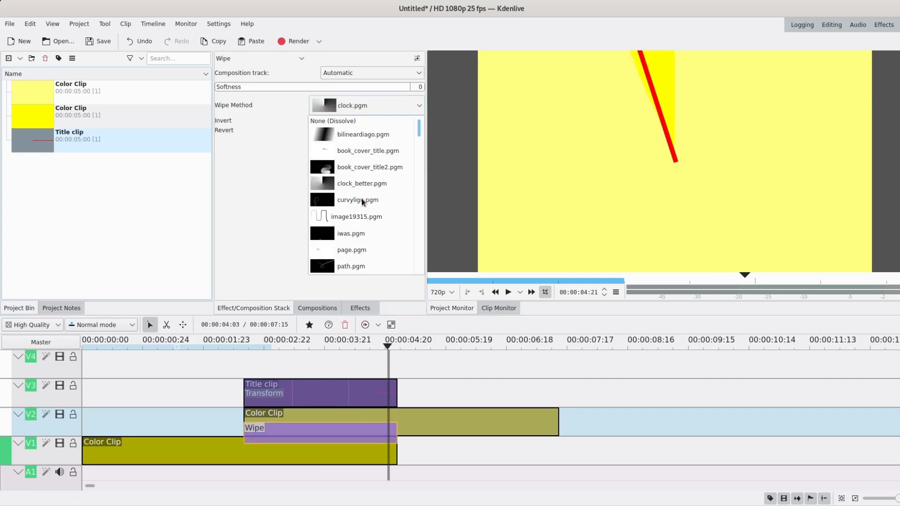
{"action": "left_click", "coordinate": [362, 183]}
{"action": "type", "text": "alpha"}
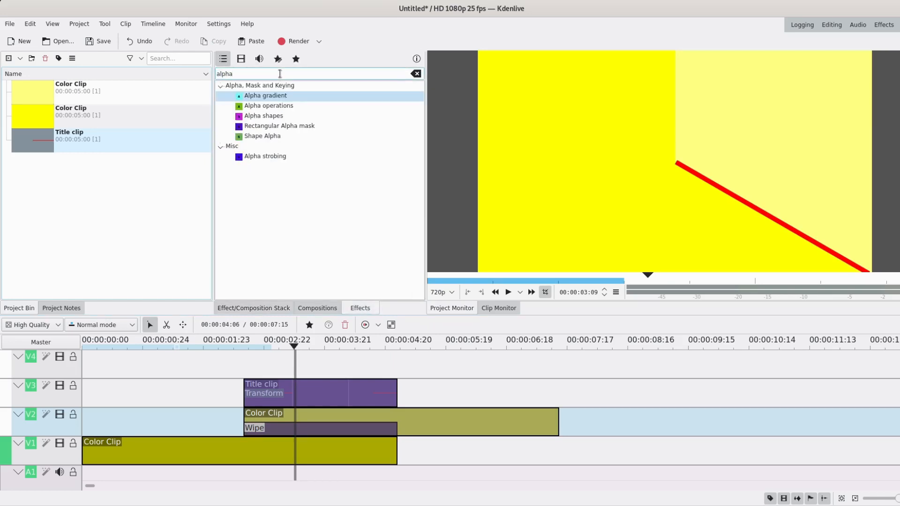
- Apply Alpha shapes to the V1 colour clip as an Ellipse mask with Size X 225
{"action": "left_click", "coordinate": [263, 116]}
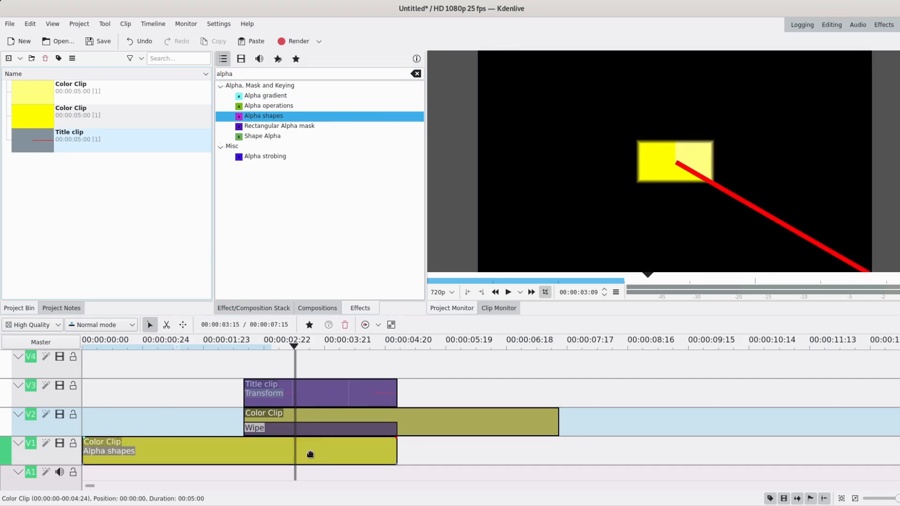
{"action": "left_click", "coordinate": [184, 451]}
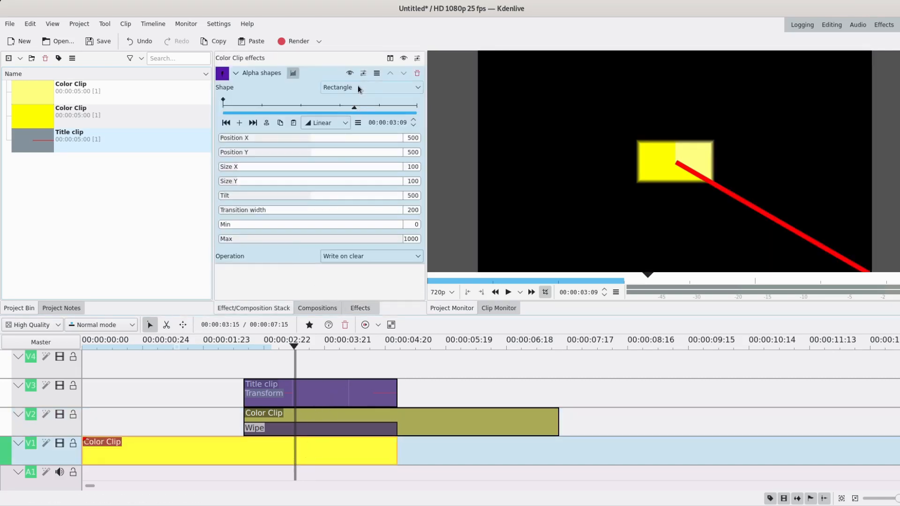
{"action": "left_click", "coordinate": [370, 87]}
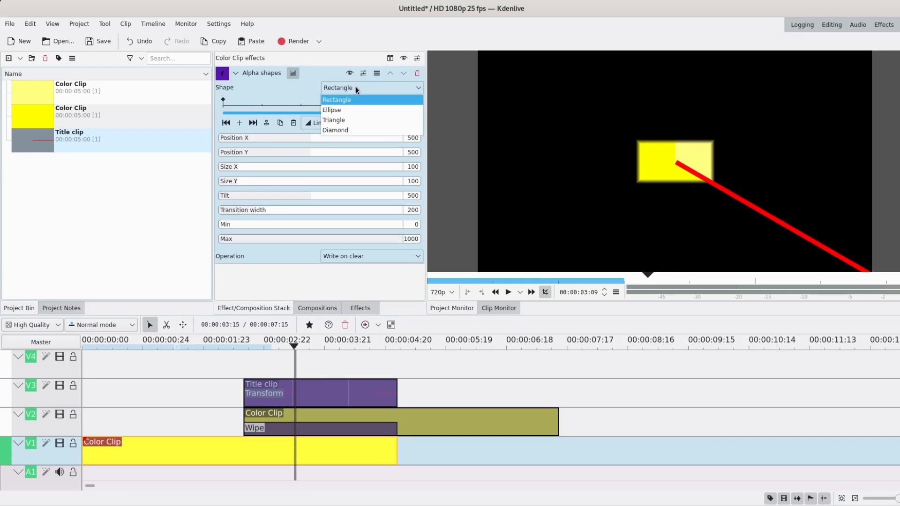
{"action": "left_click", "coordinate": [332, 109]}
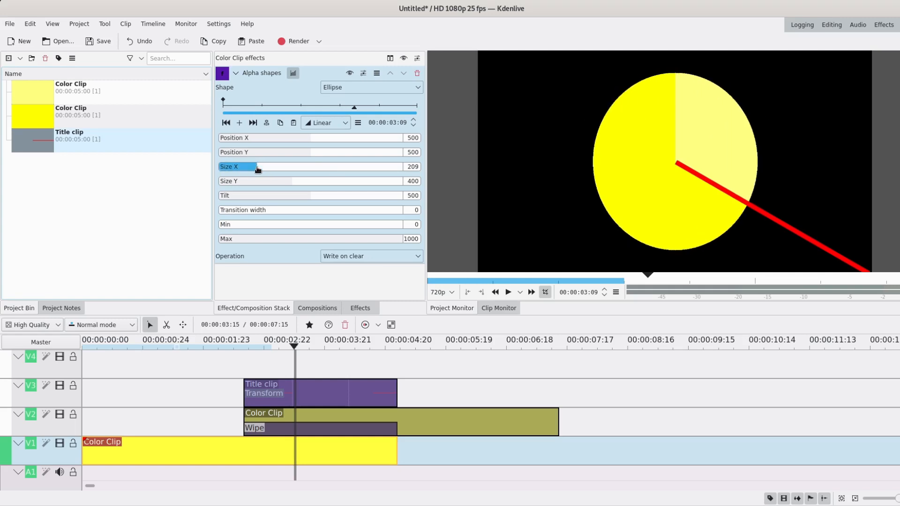
{"action": "left_click_drag", "start_coordinate": [257, 166], "coordinate": [267, 167]}
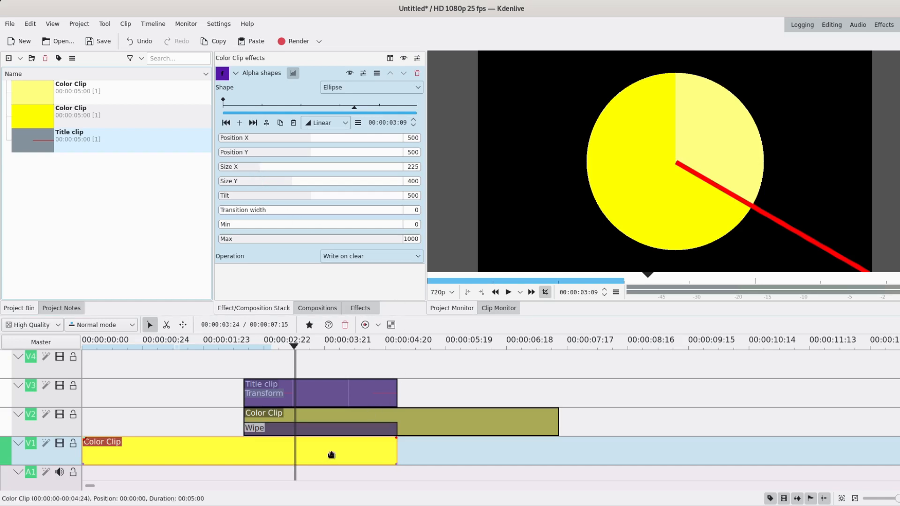
- Choose the Alpha shapes Operation that combines the ellipse mask with transparency
{"action": "left_click", "coordinate": [370, 256]}
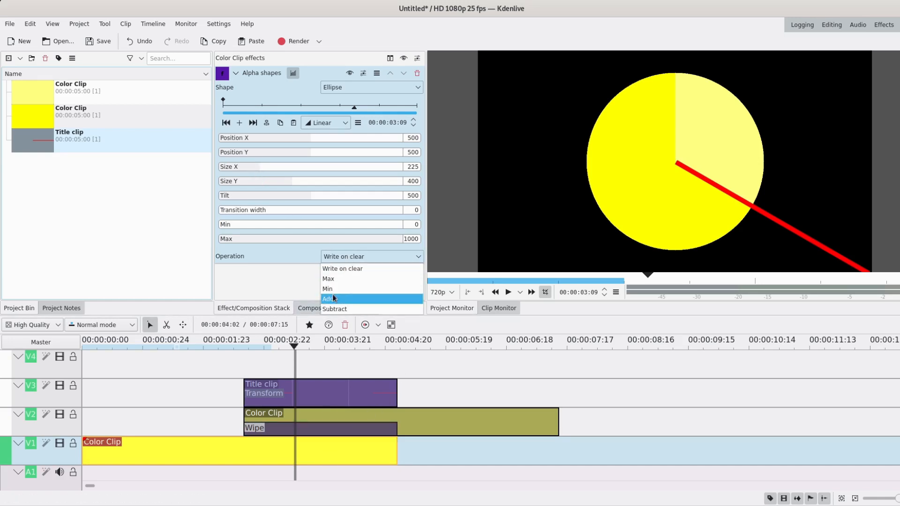
{"action": "left_click", "coordinate": [327, 288]}
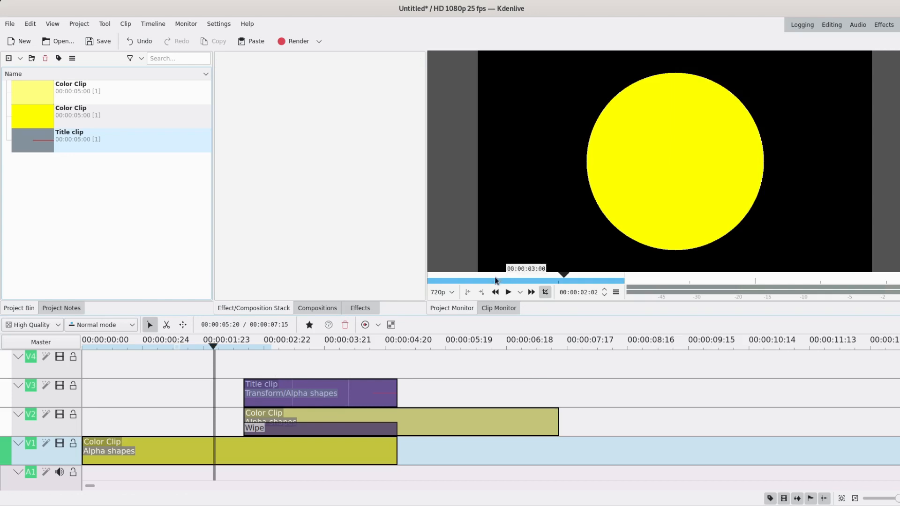
- Play, stop and replay the preview while moving the title clip later on V3
{"action": "left_click", "coordinate": [507, 293]}
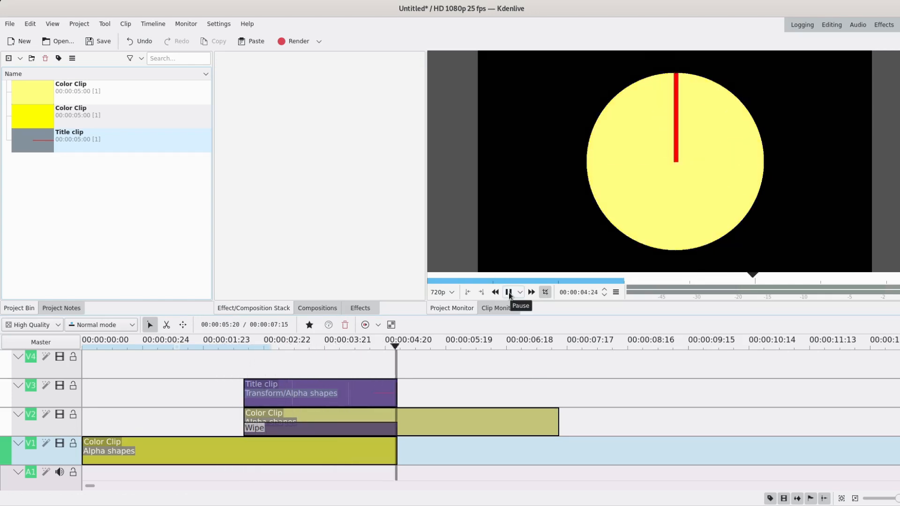
{"action": "left_click", "coordinate": [507, 292]}
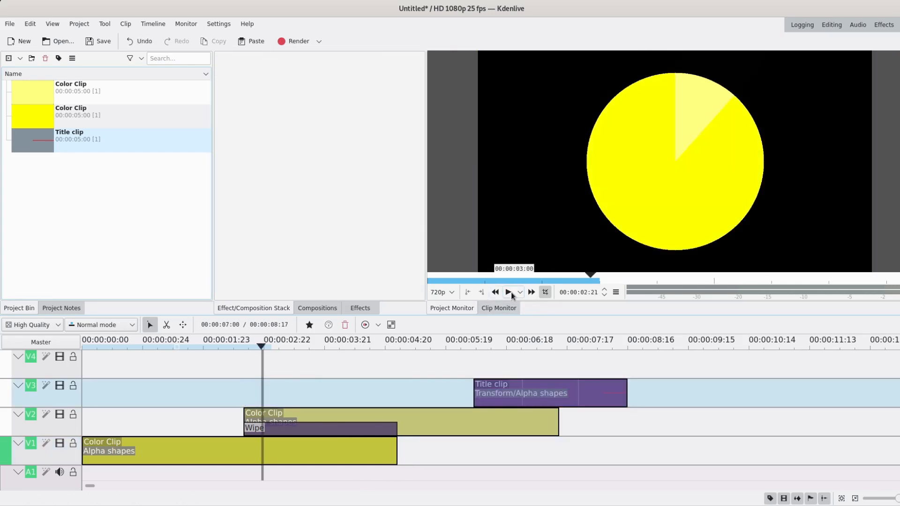
{"action": "left_click", "coordinate": [509, 292]}
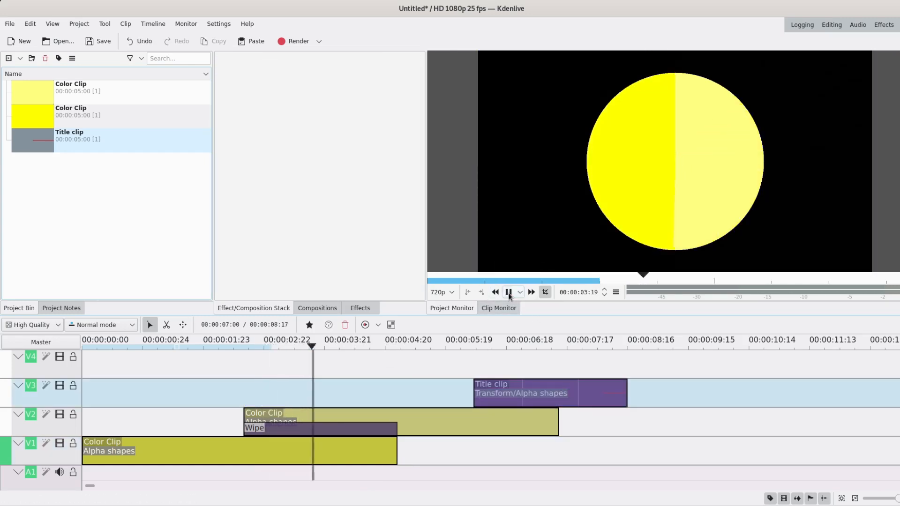